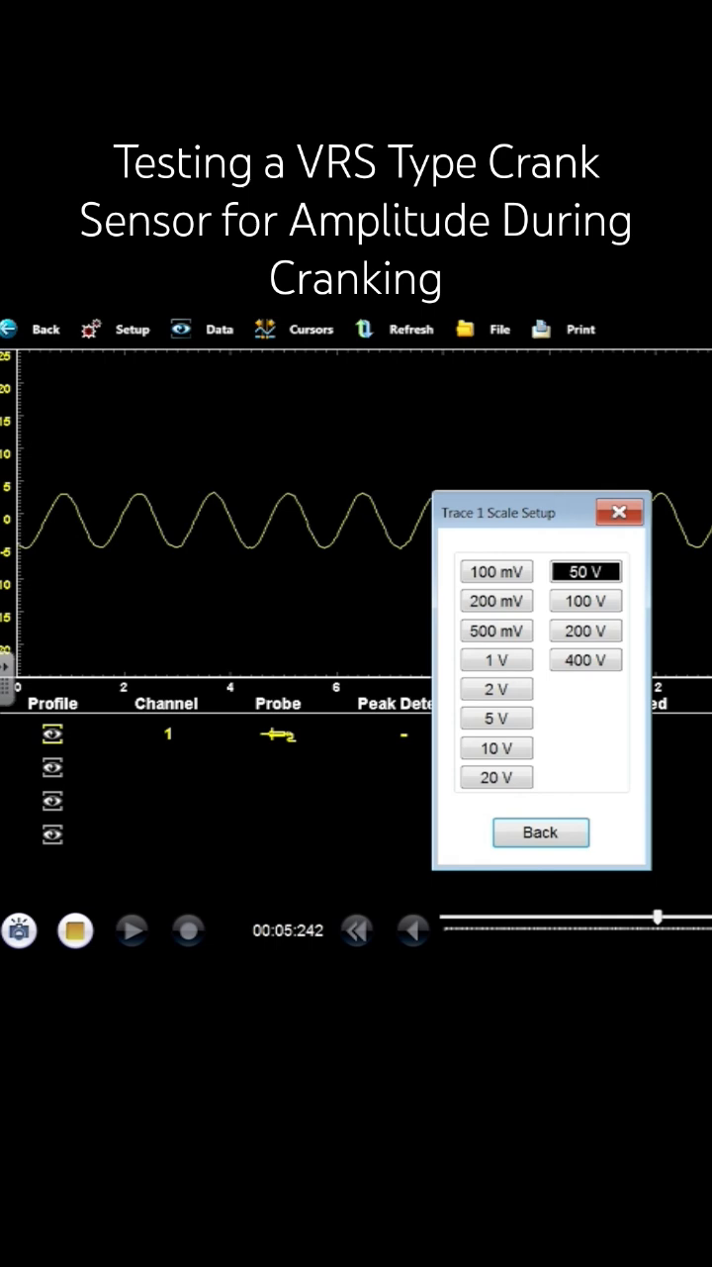
Step: Reduce the trace 1 voltage scale from 50 V to a lower range in Scale Setup
{"action": "left_click", "coordinate": [494, 776]}
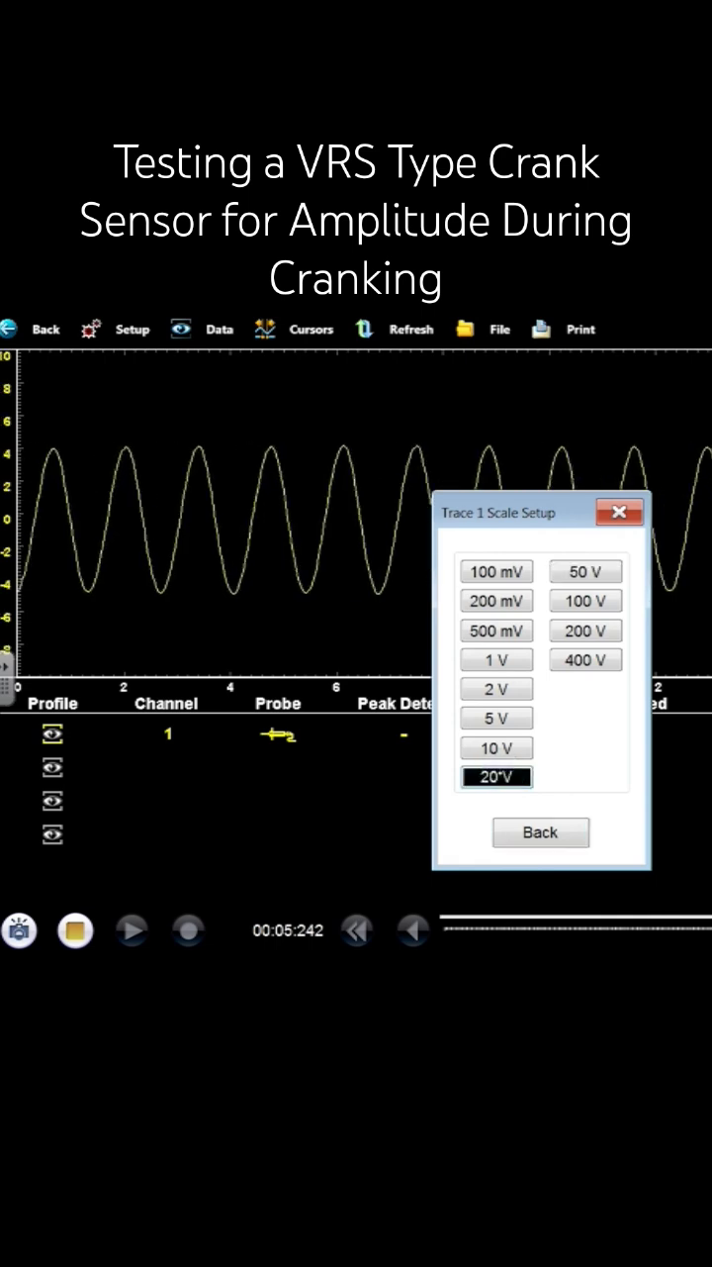
{"action": "left_click", "coordinate": [494, 749]}
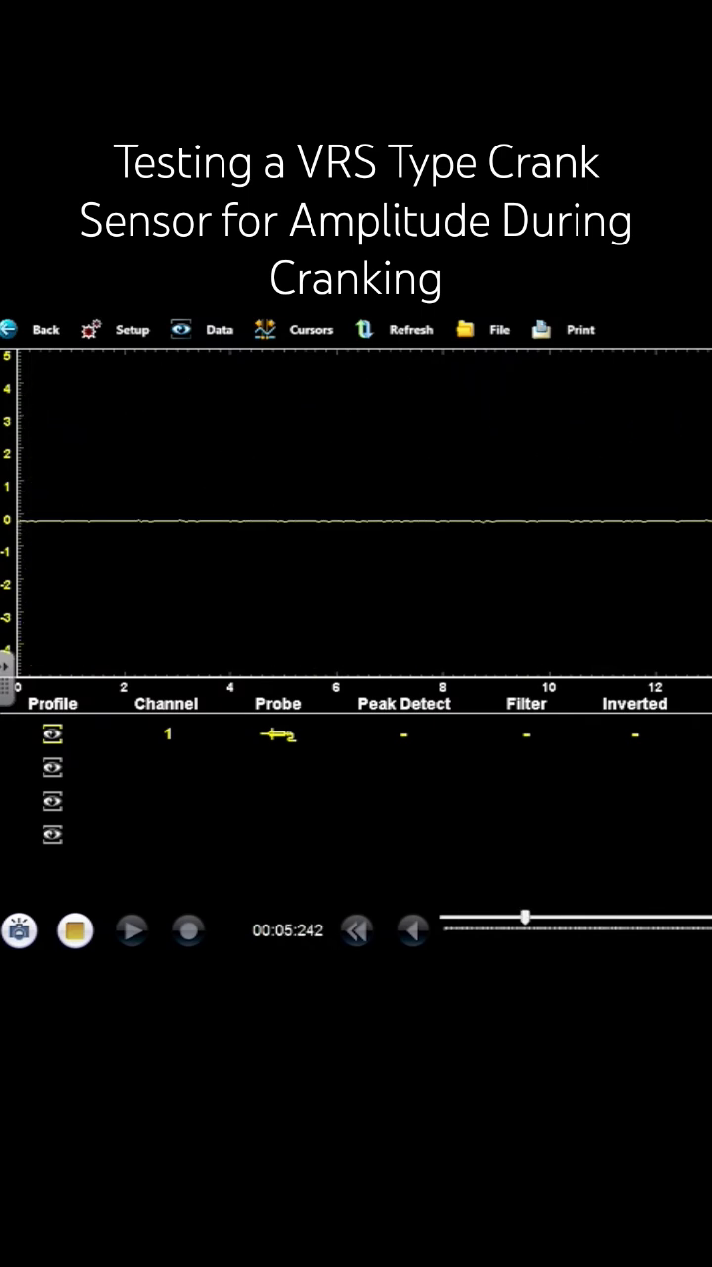
{"action": "left_click_drag", "start_coordinate": [524, 915], "coordinate": [673, 915]}
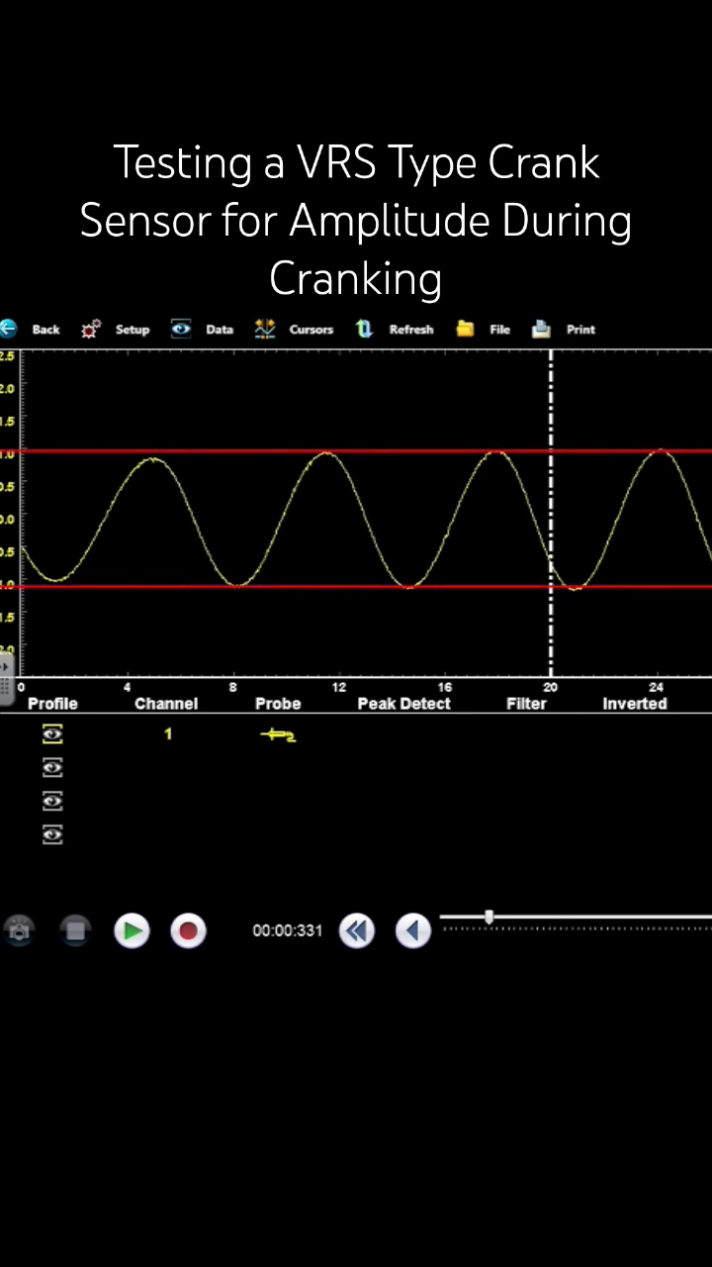
Step: Step back to an earlier stretch of the frozen crank waveform between the red cursors
{"action": "left_click", "coordinate": [414, 930]}
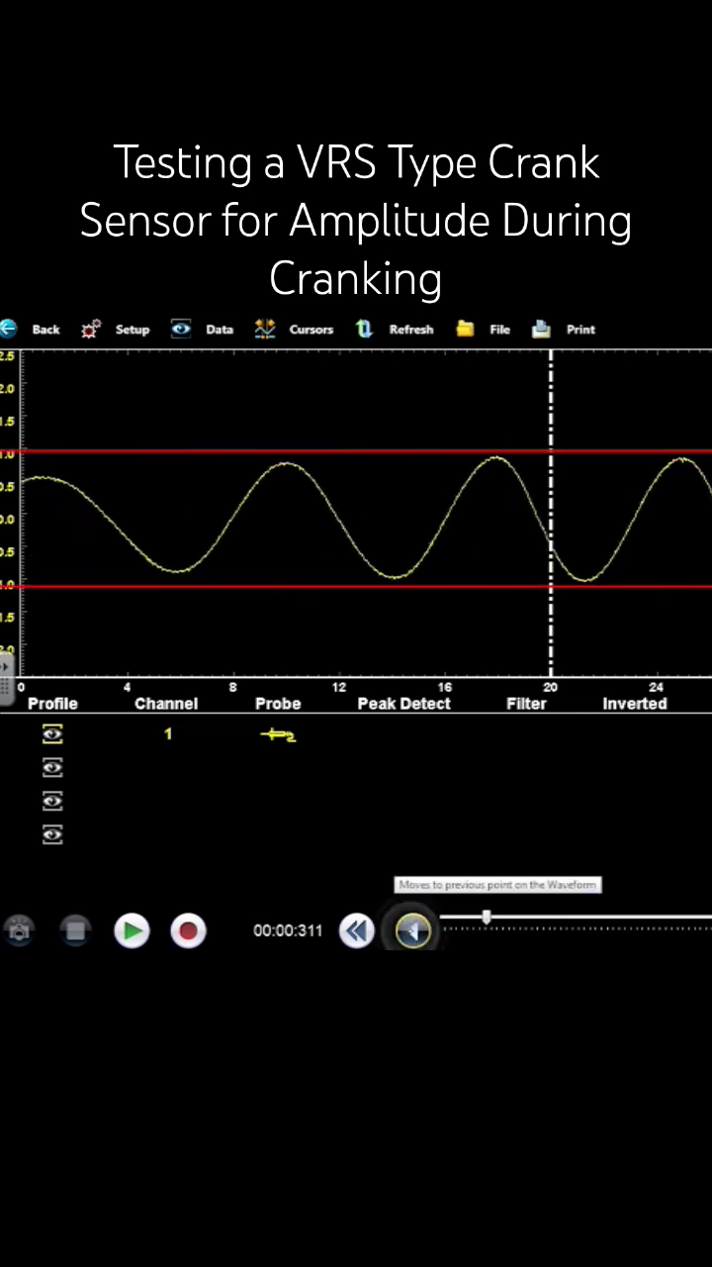